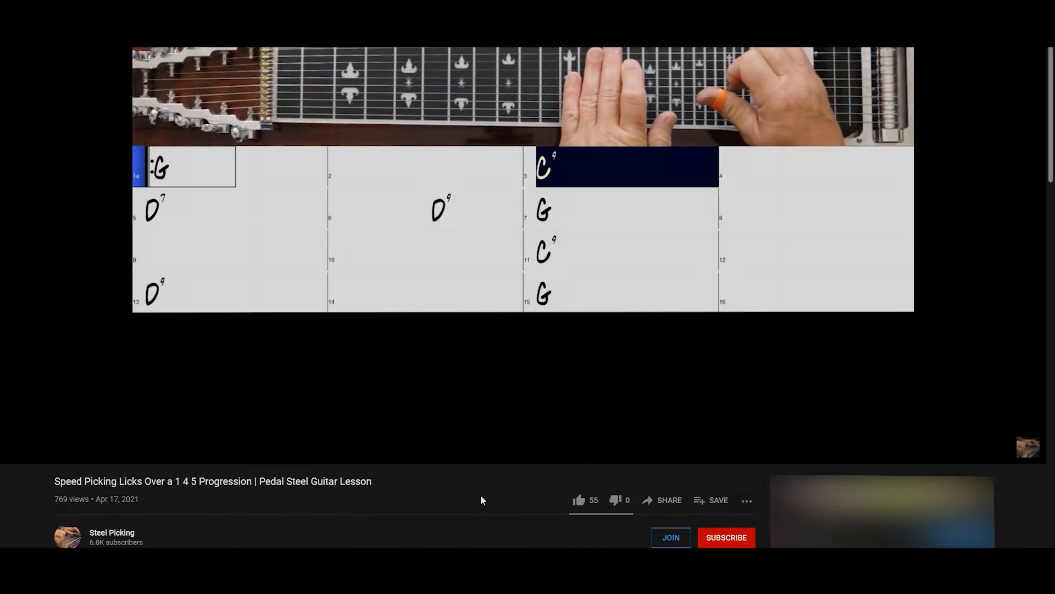
Step: Like the pedal steel lesson and subscribe to Steel Picking with All notifications enabled
click(579, 500)
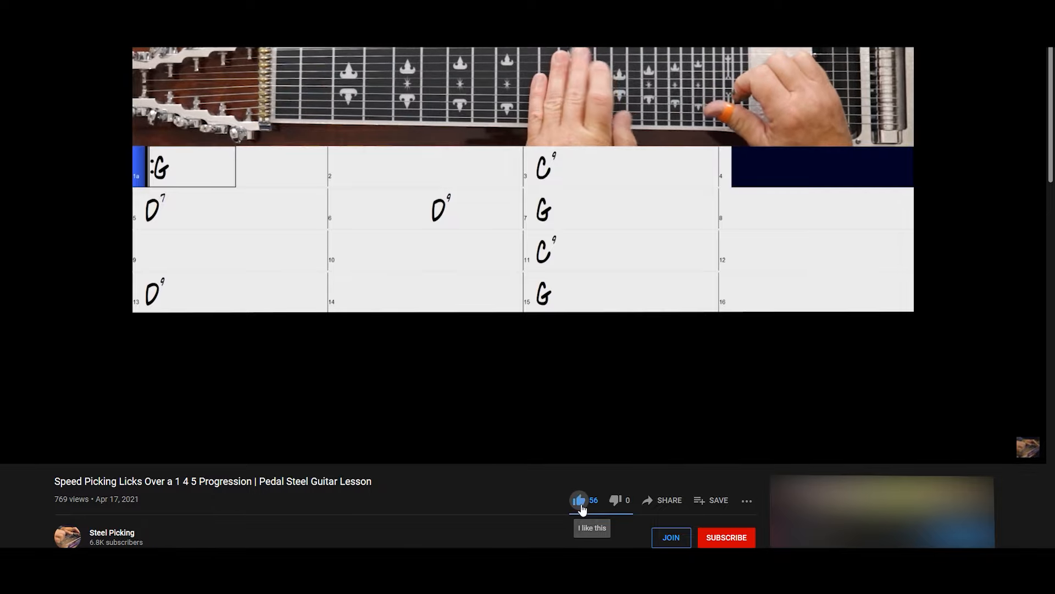
click(726, 538)
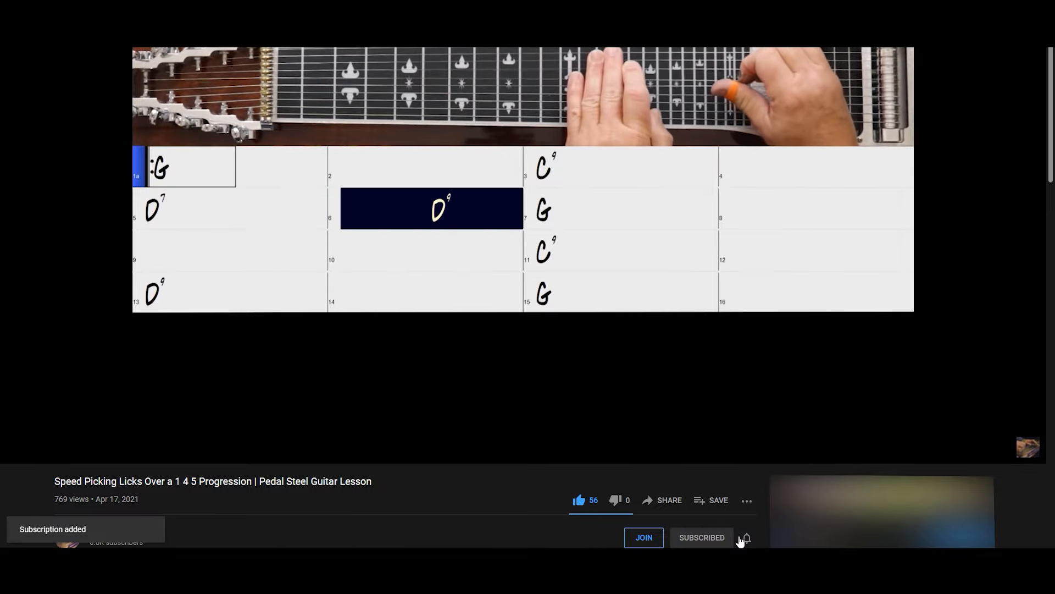
click(746, 537)
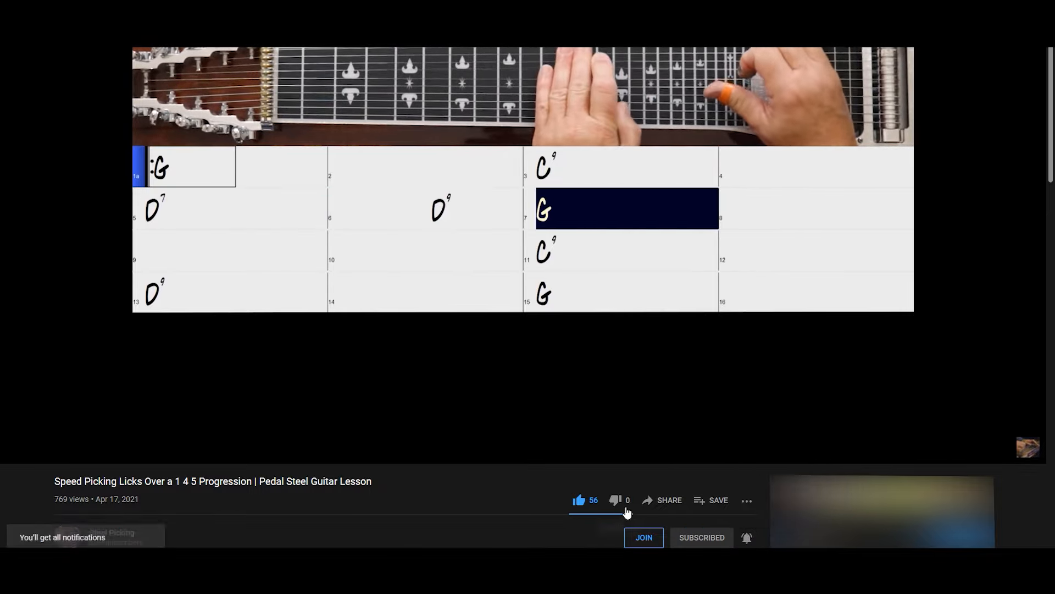
click(643, 538)
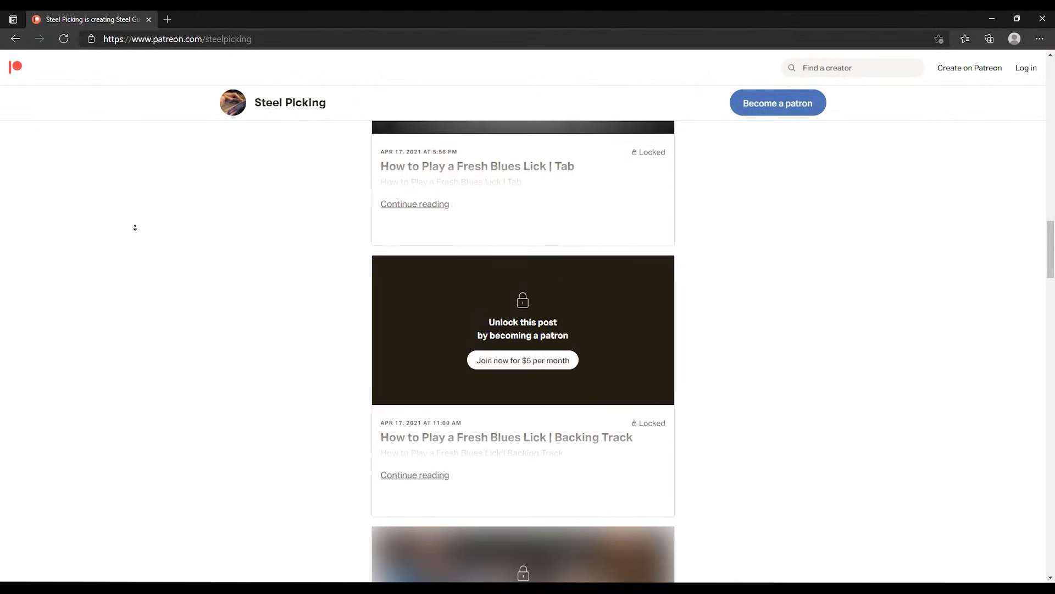
Step: Scroll past the locked Fresh Blues Lick posts to the Speed Picking Licks | Tab post
scroll(down, 3)
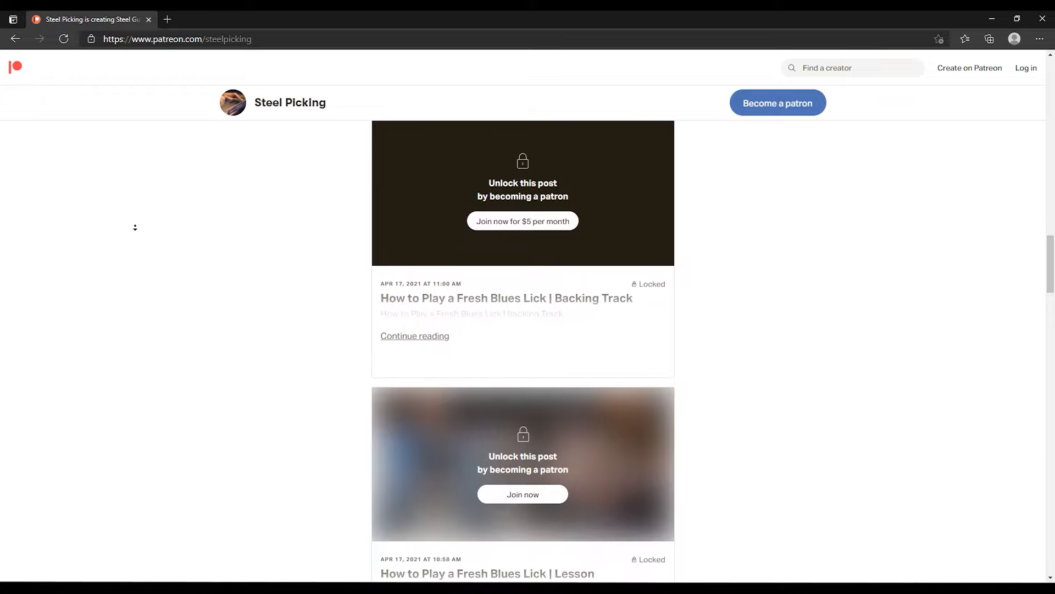
scroll(down, 3)
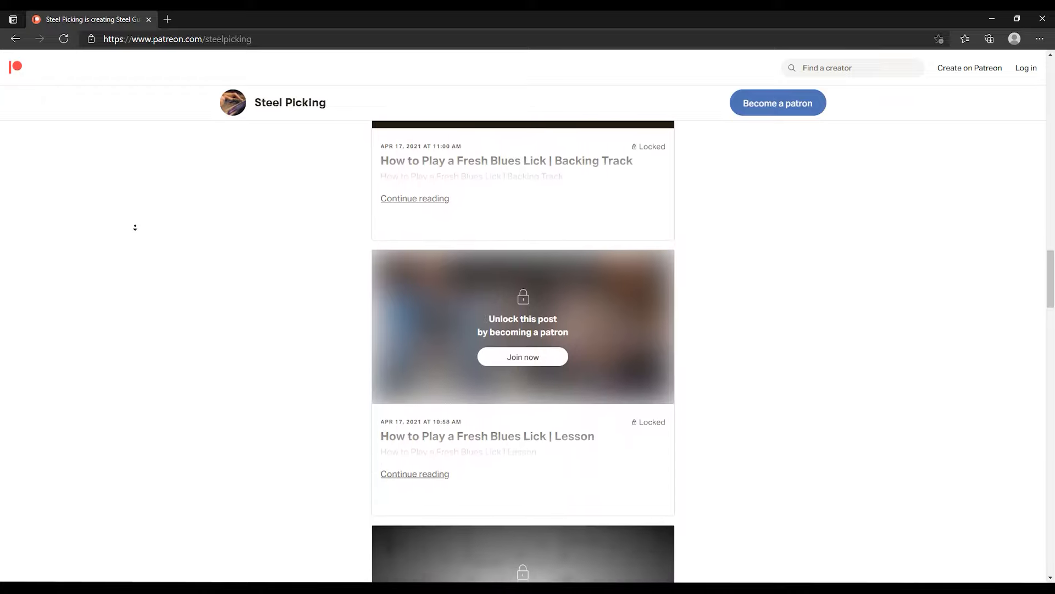
scroll(down, 3)
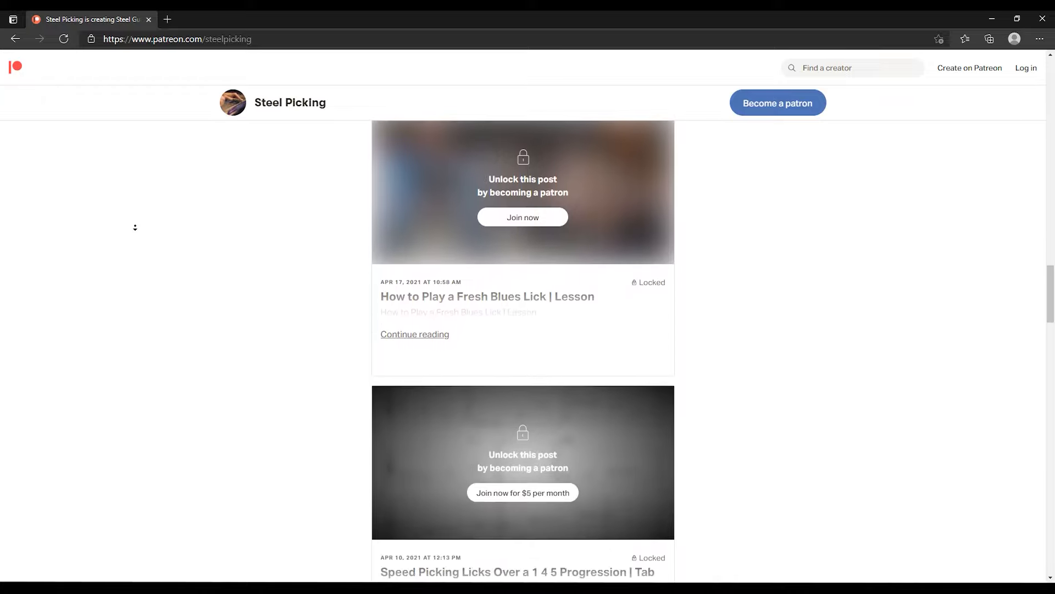
scroll(down, 3)
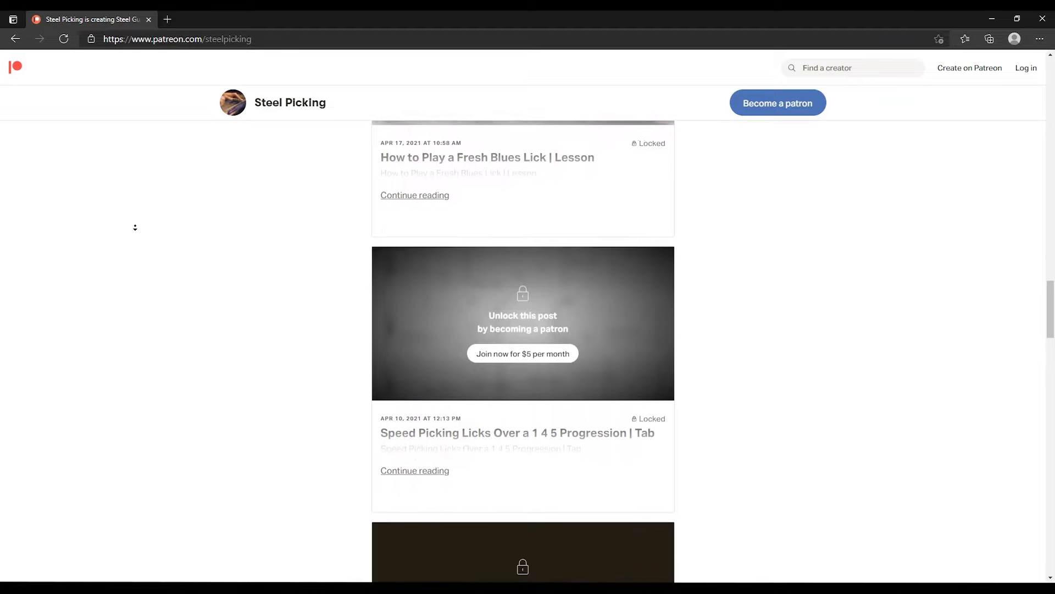